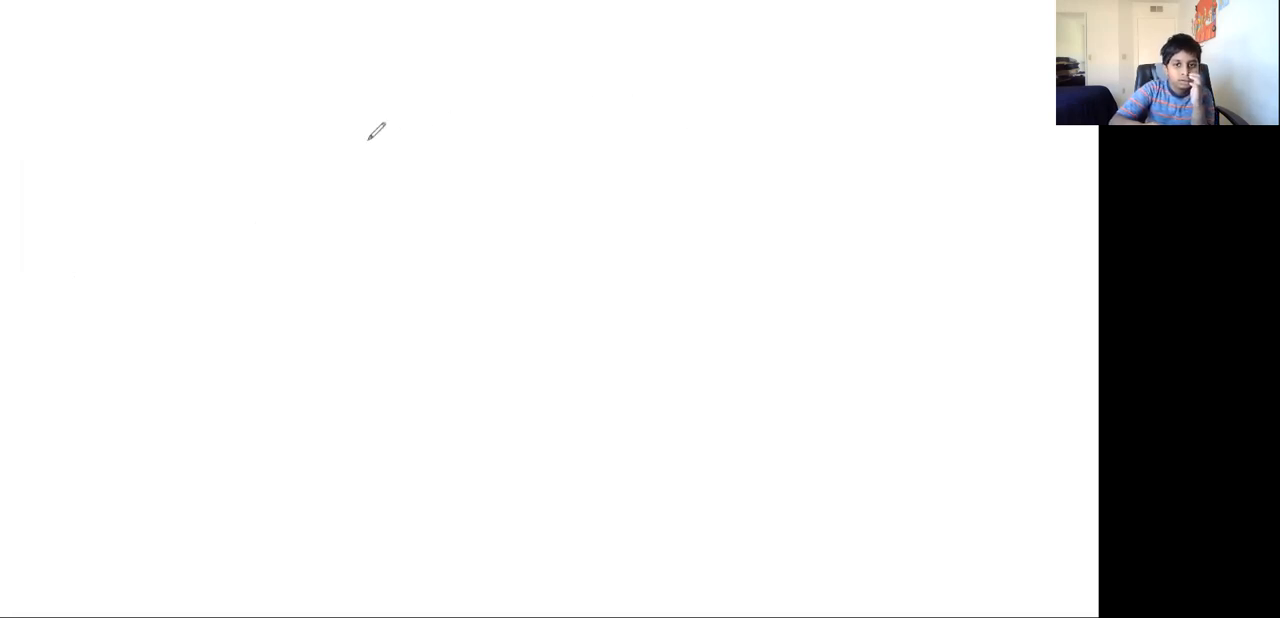
mouse_move(590, 64)
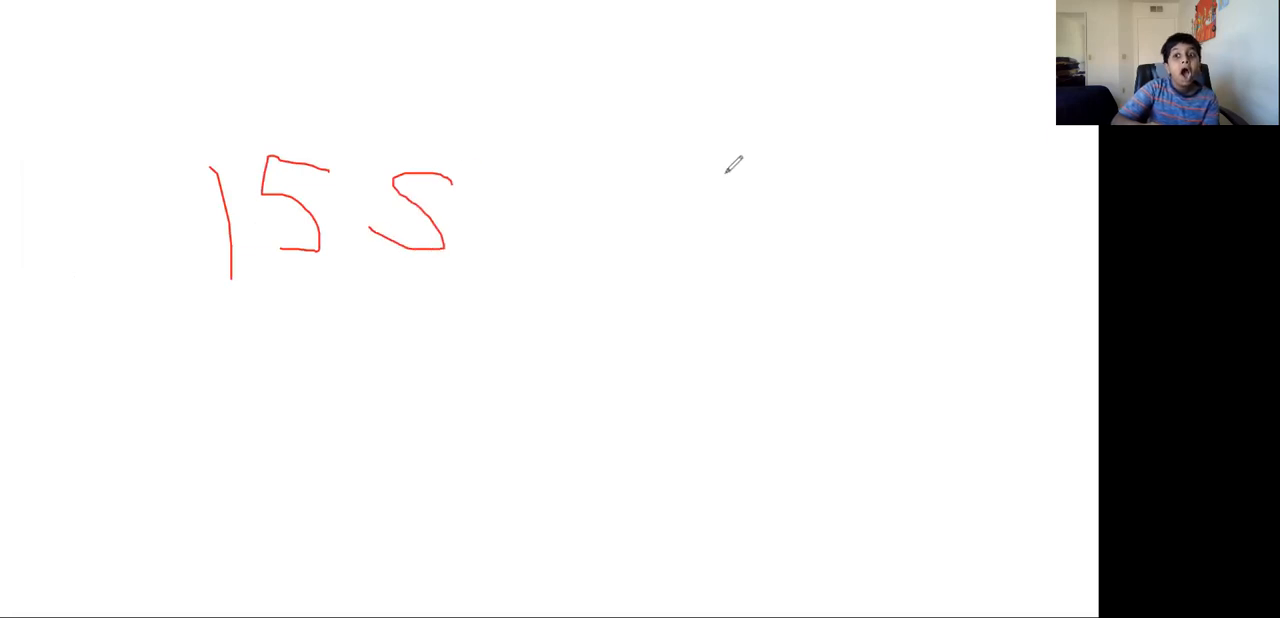
- Place a text box near the top middle, type trial words ending 'SUB TO', then erase them all
left_click_drag(520, 176, 576, 270)
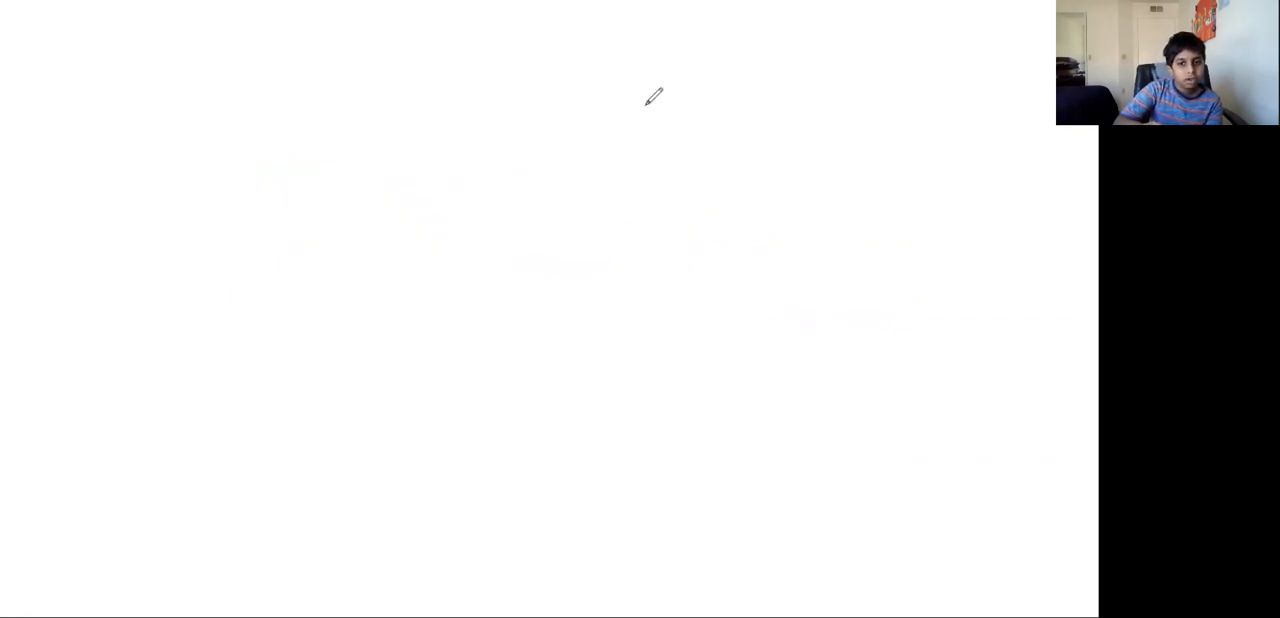
left_click_drag(80, 200, 270, 404)
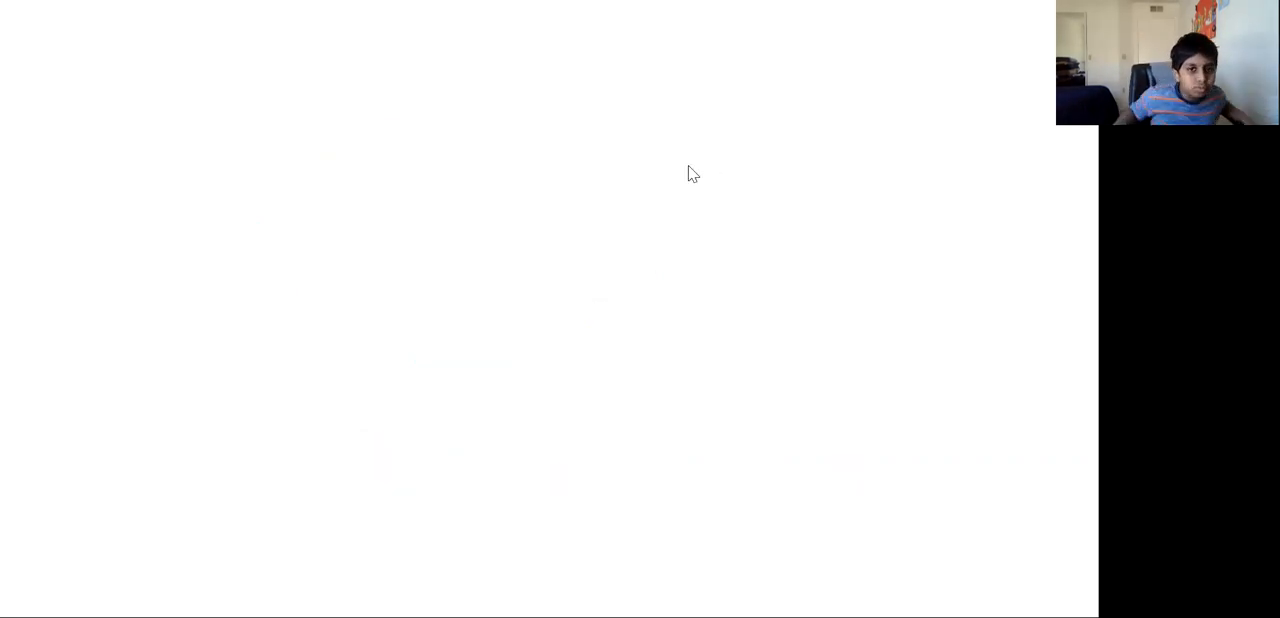
mouse_move(372, 108)
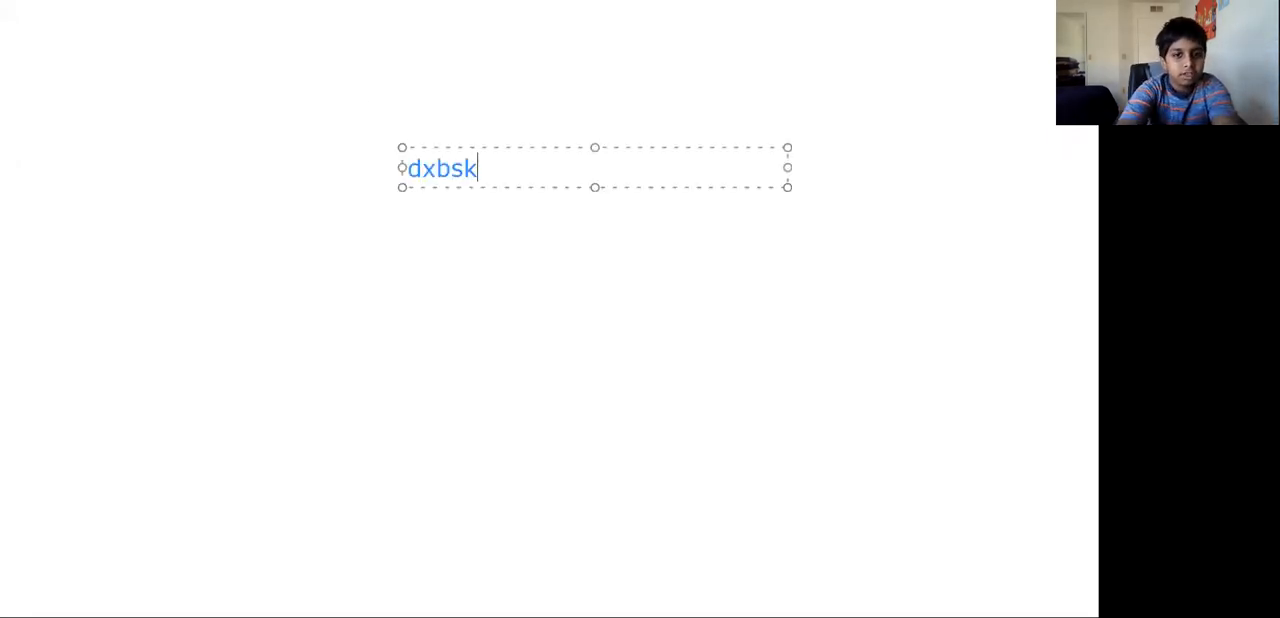
type("hcbshdcvshxvscghxbshcxvschvscvsvchvchsc")
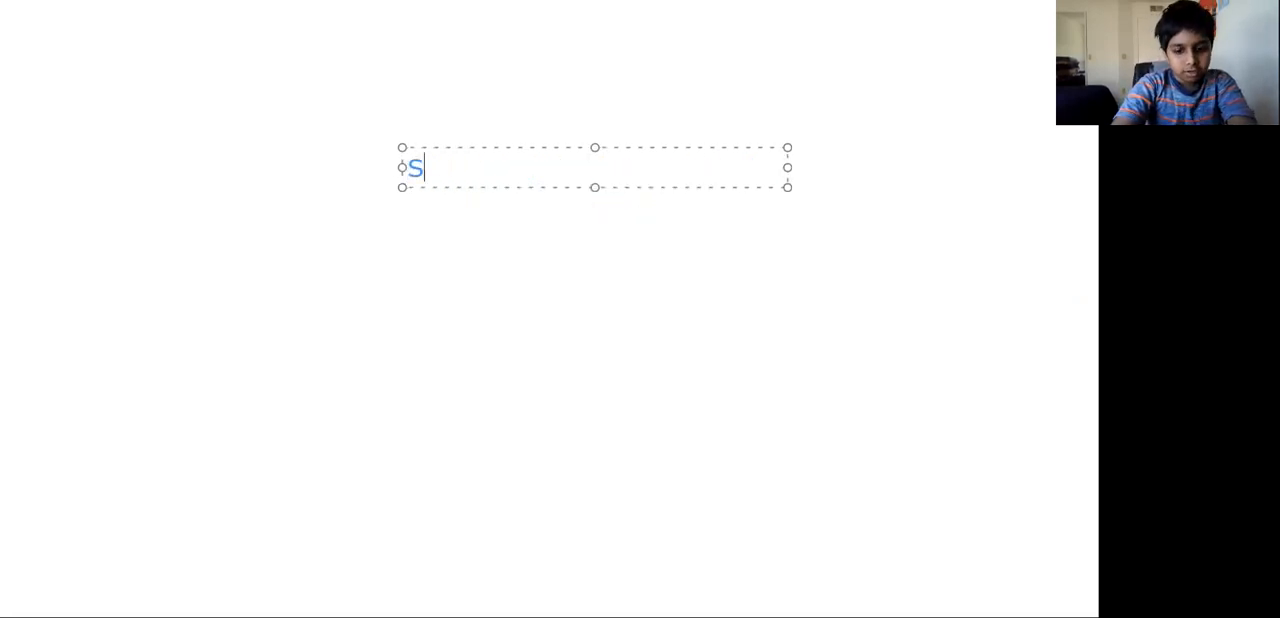
type("UB")
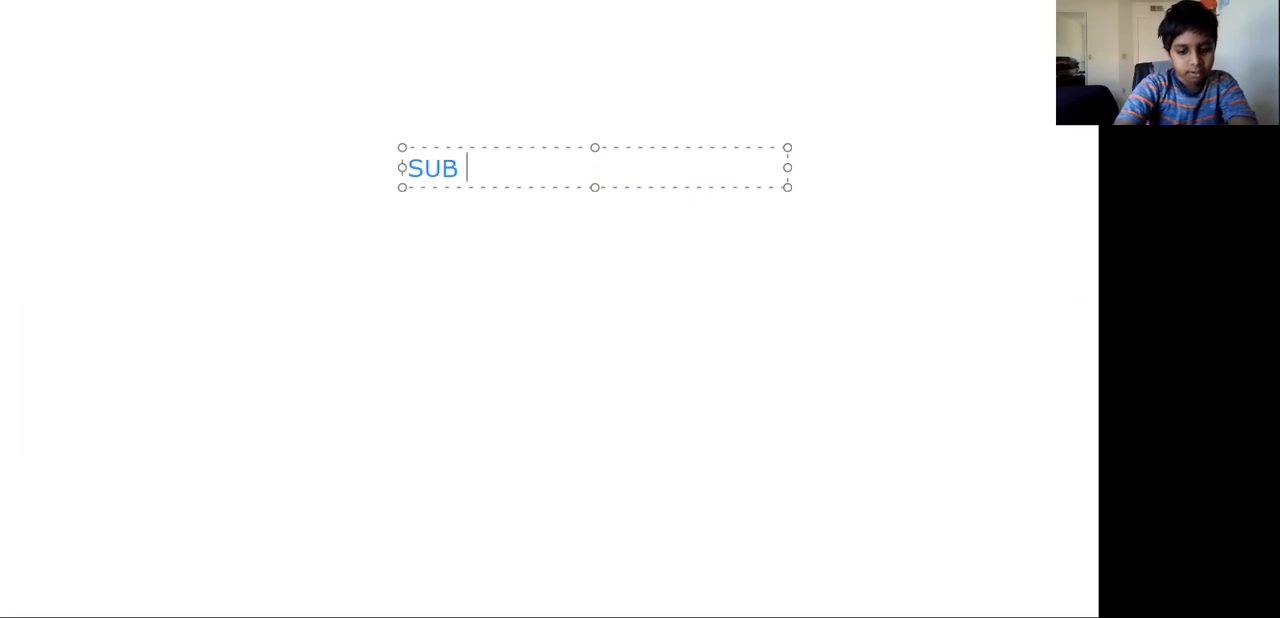
type("TO")
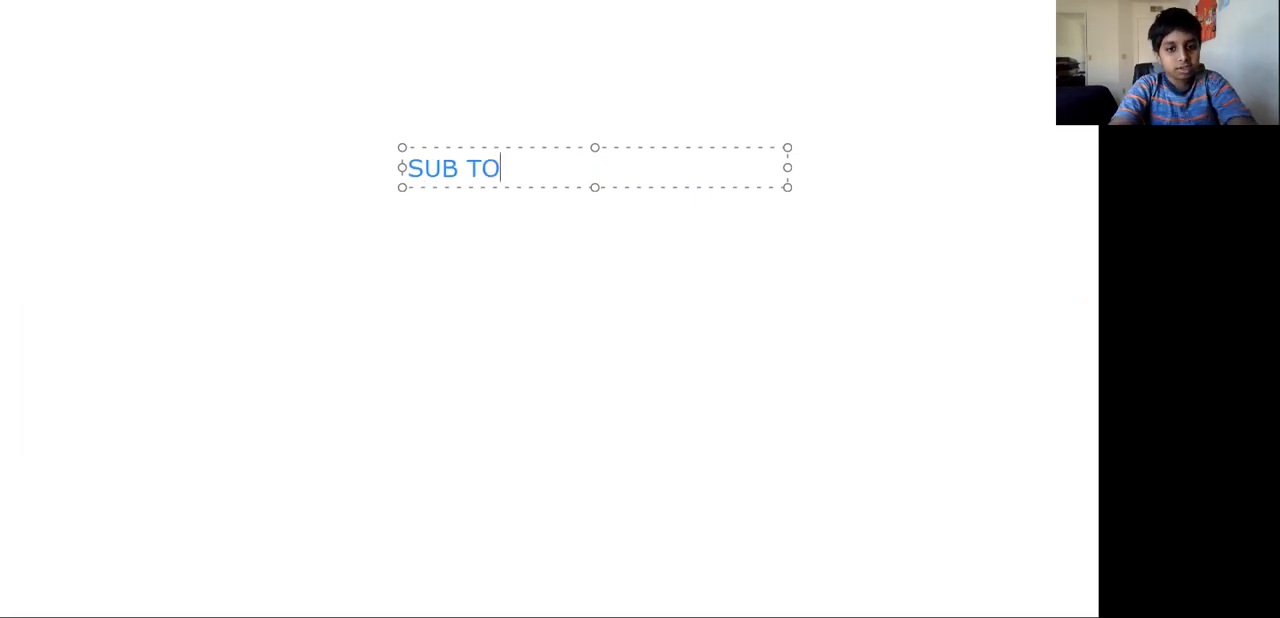
key("ctrl+a")
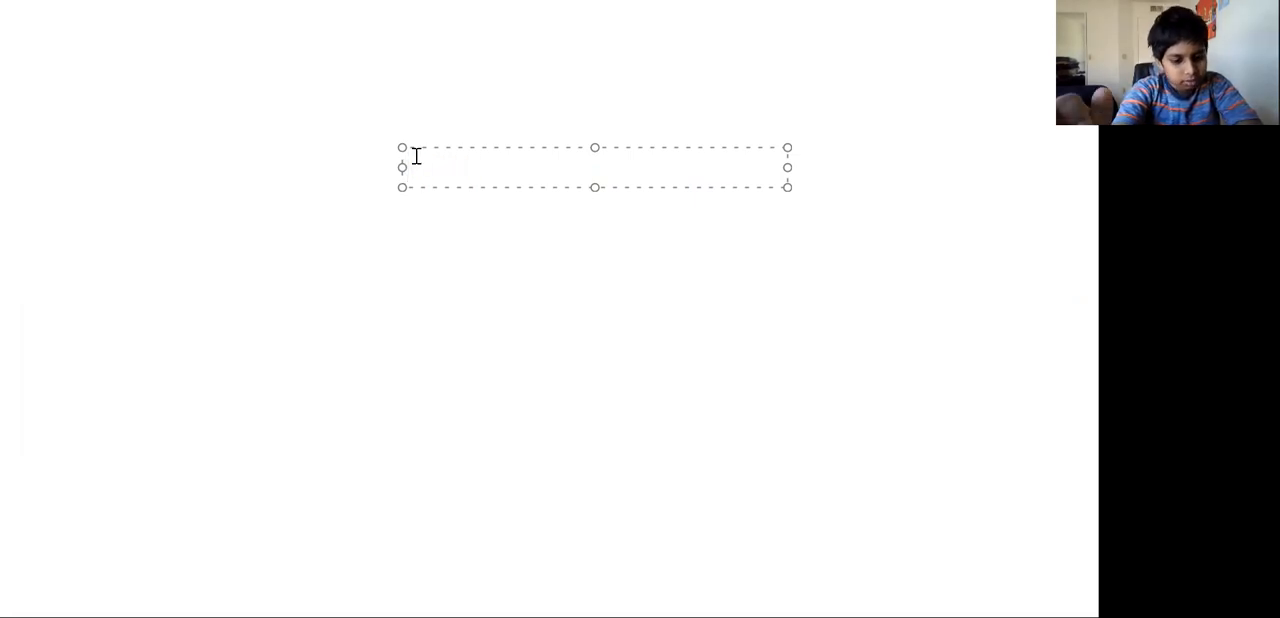
- Fill the text box with '#ROADTOA25' in blue
type("#")
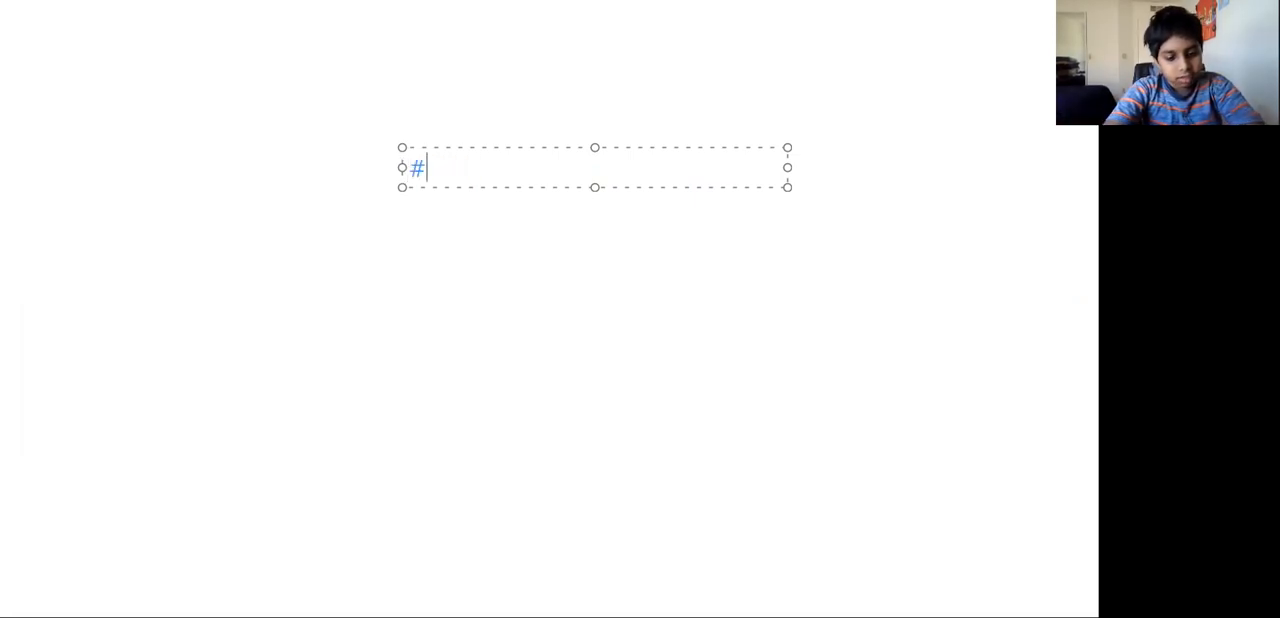
type("ROA")
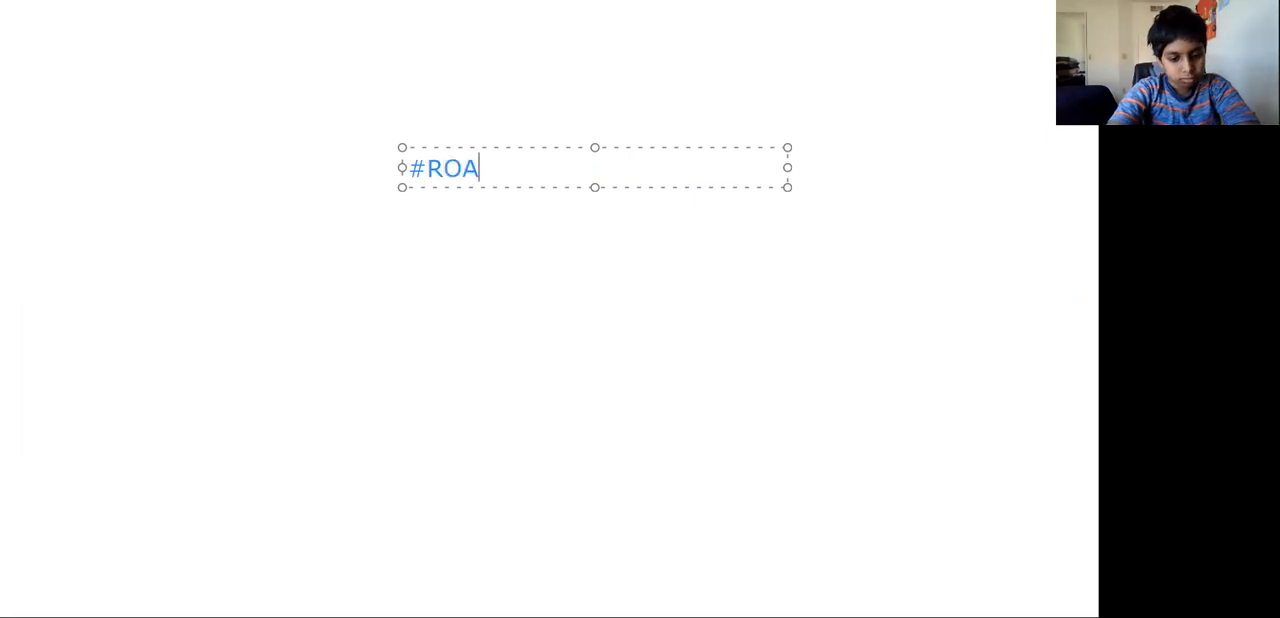
type("DTO")
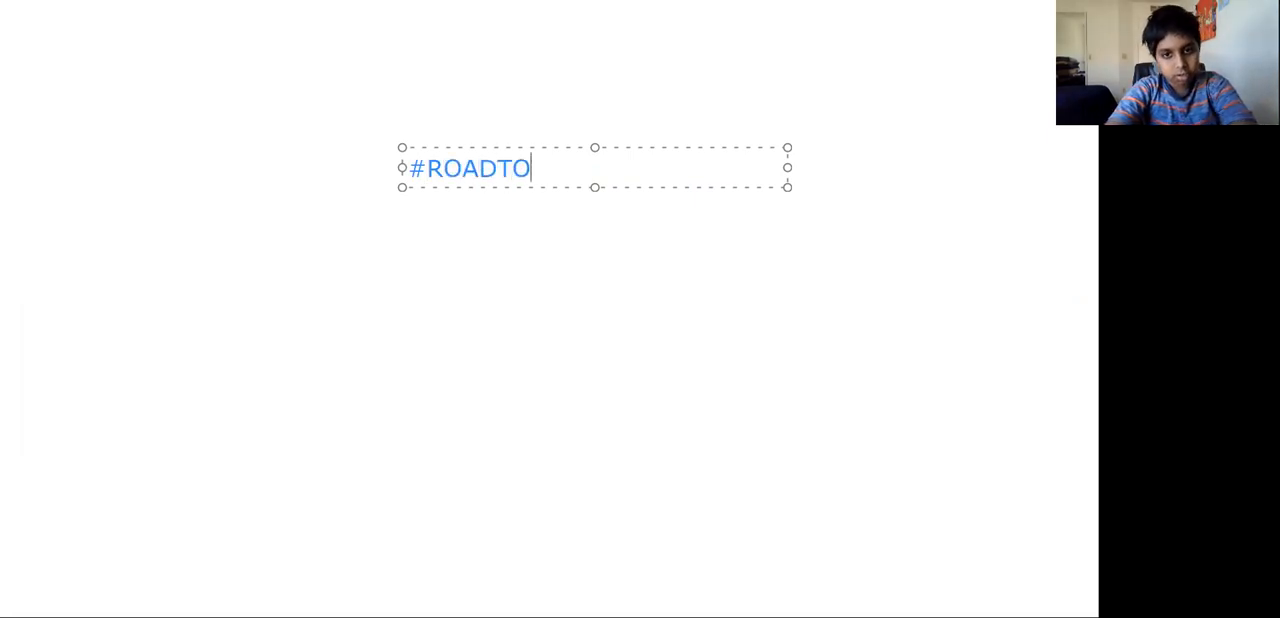
type("A")
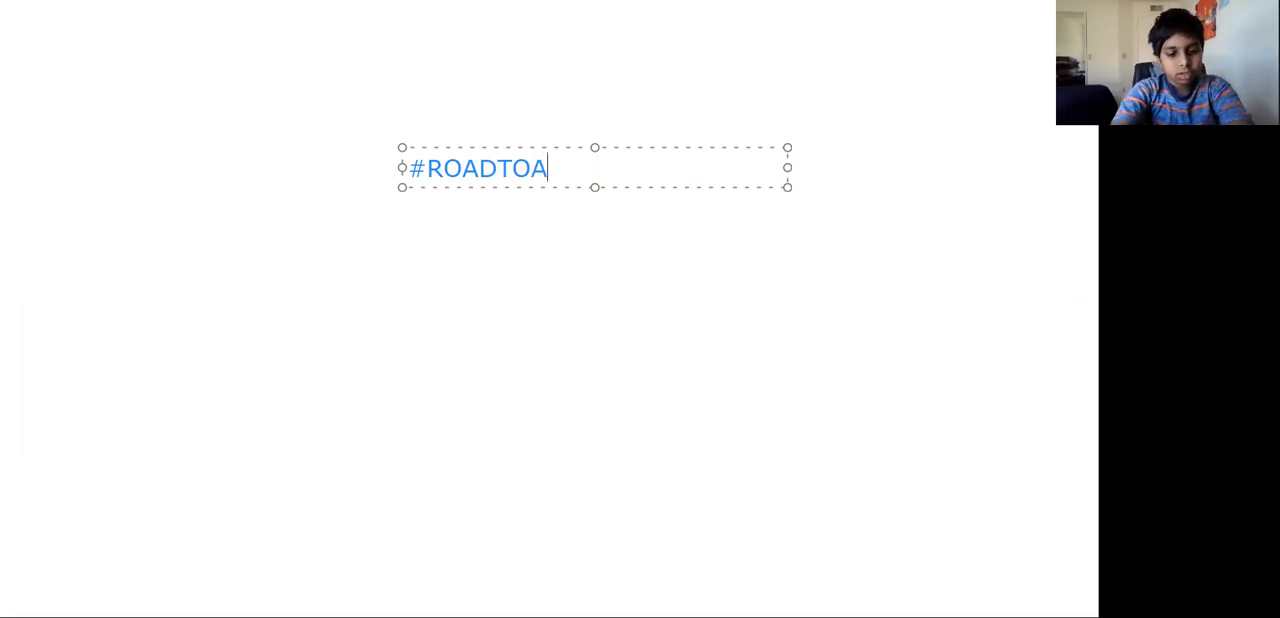
type("25")
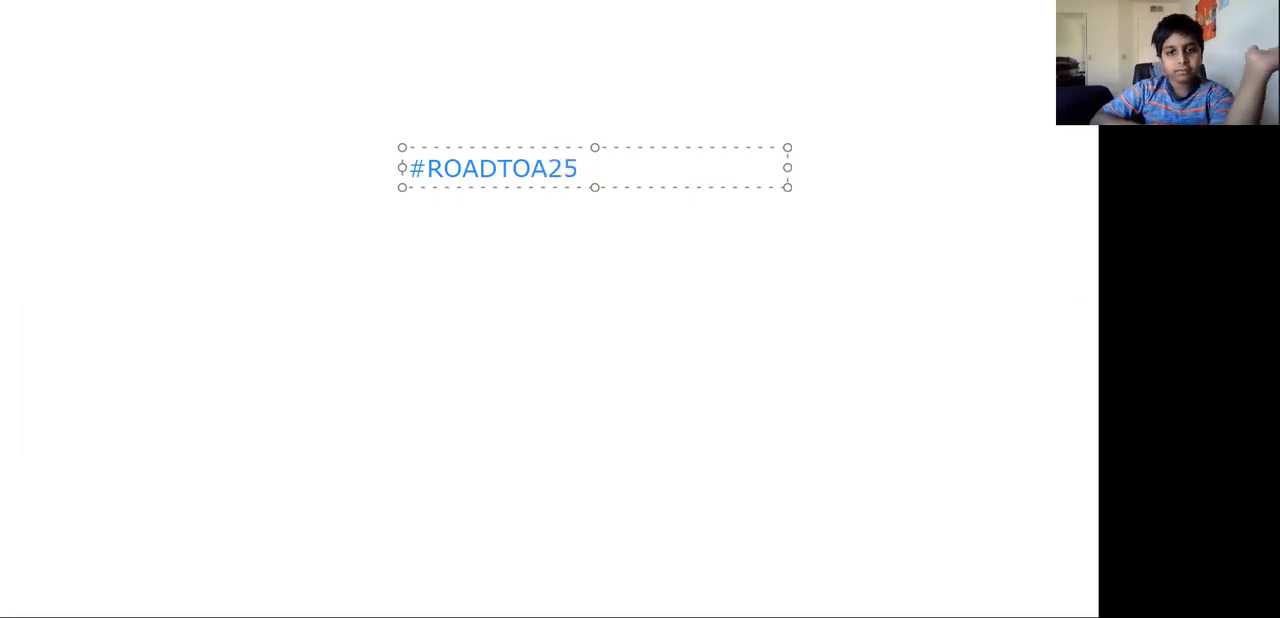